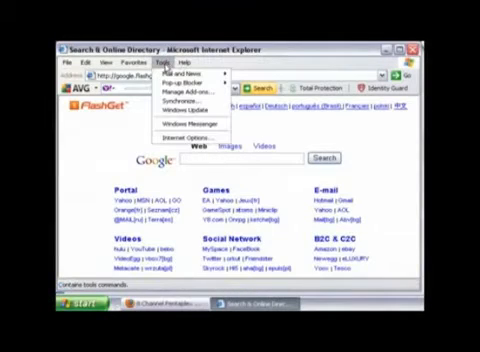
mouse_move(188, 136)
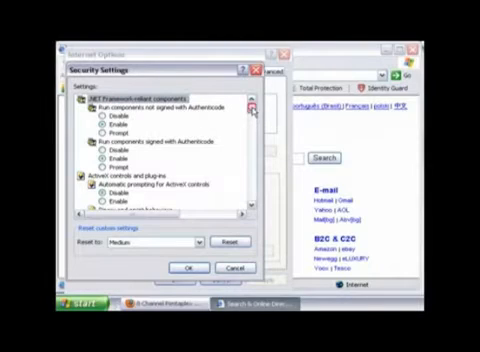
- Set ActiveX control downloads in the Internet zone to Prompt instead of Disable
scroll(down, 3)
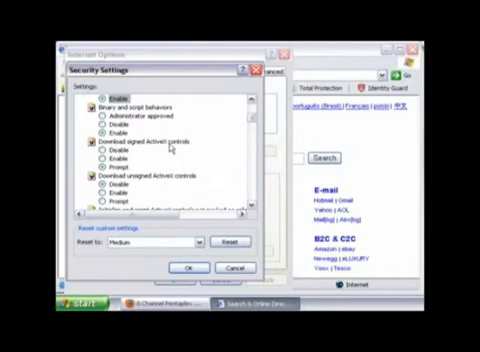
click(100, 158)
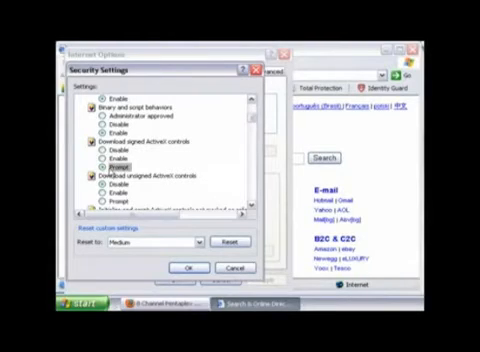
scroll(down, 3)
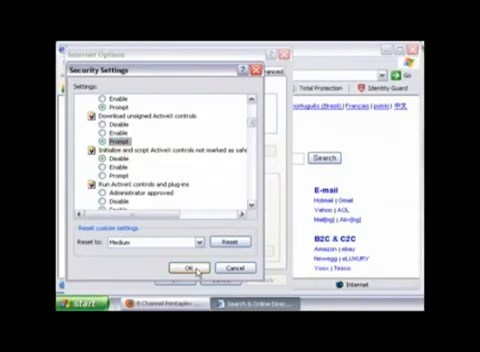
- Save the Security Settings and Internet Options changes, returning to the web page
click(188, 268)
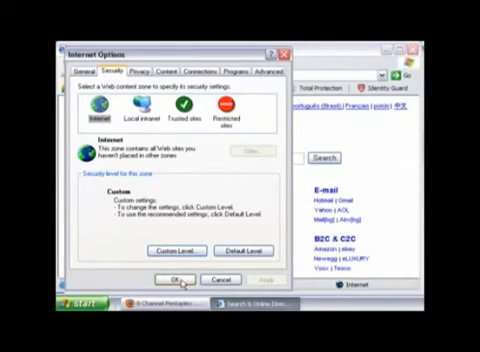
click(178, 278)
text(http://)
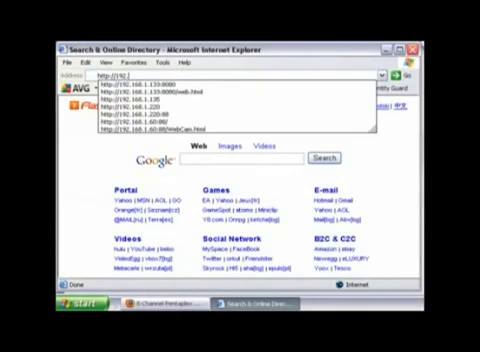
- Enter the start of the camera's IP address, 192.168.1, in the address bar
text(192.168.1)
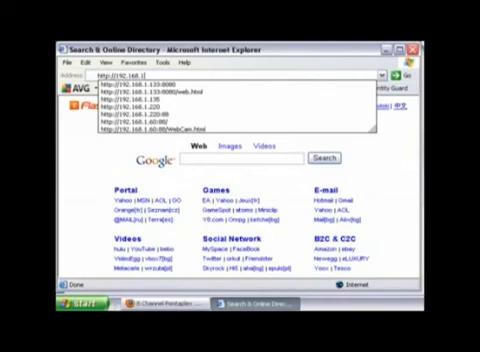